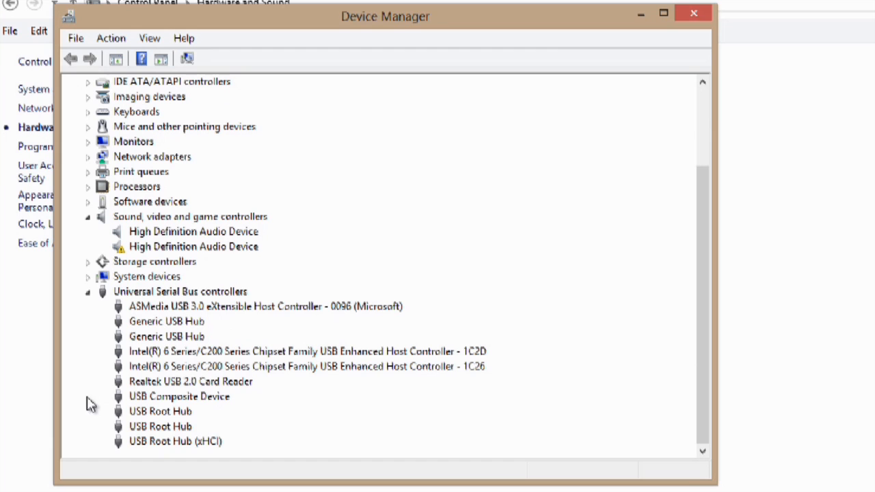
mouse_move(203, 322)
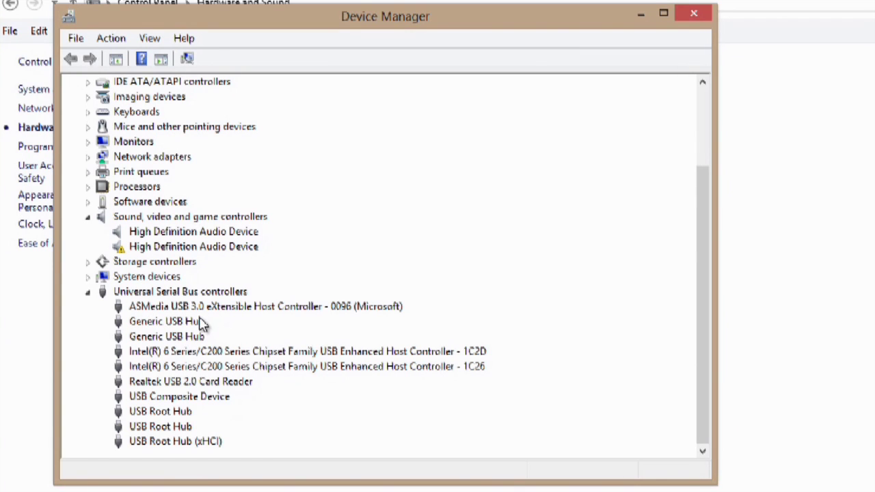